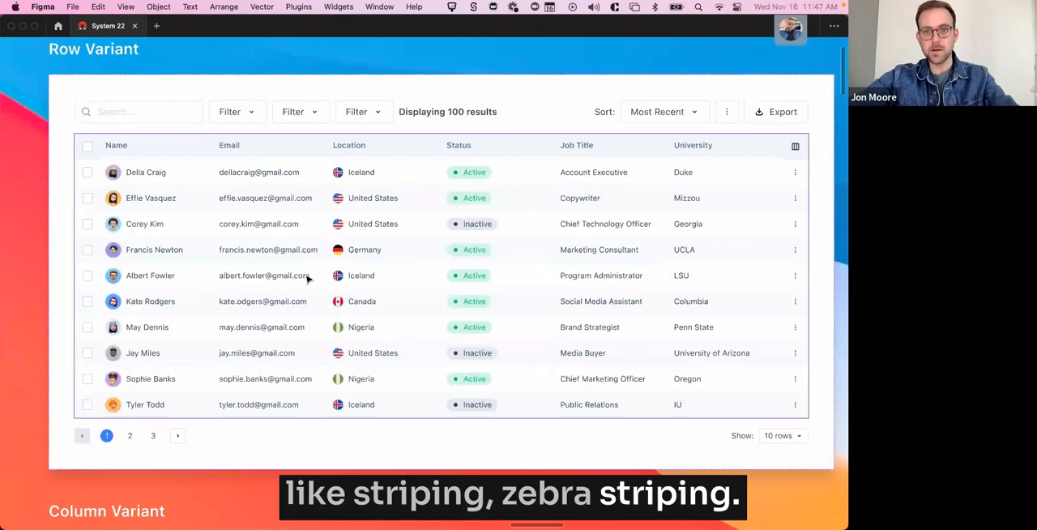
# Return to editing the Row Variant data table and bring up its Columns choices.
pyautogui.click(772, 330)
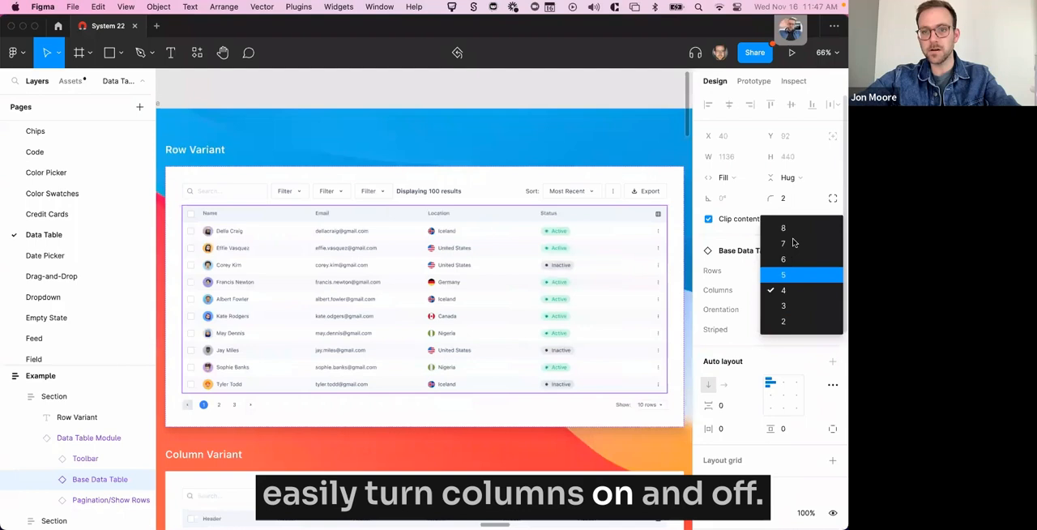
# Set the Base Data Table Columns property to 7, adding three Header columns.
pyautogui.click(783, 274)
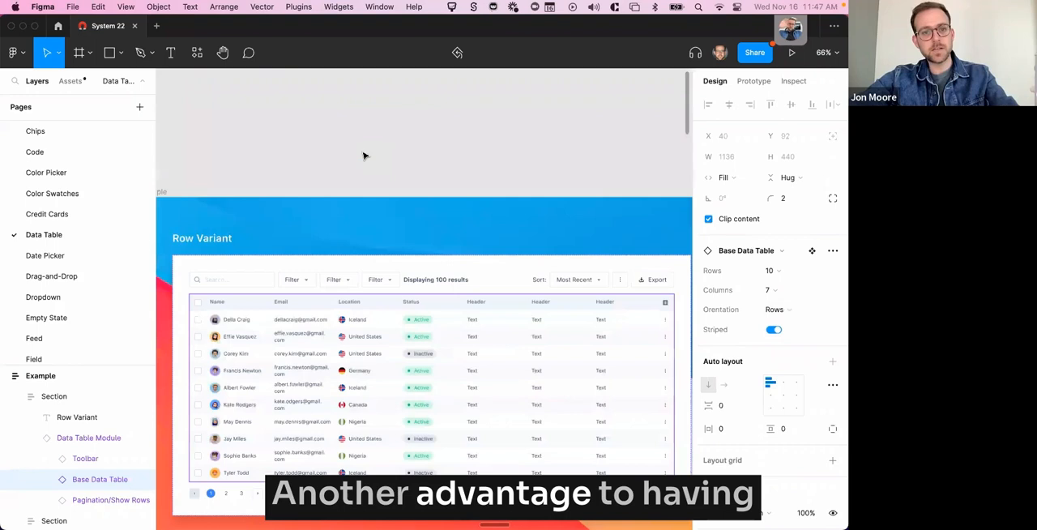
pyautogui.scroll(-3)
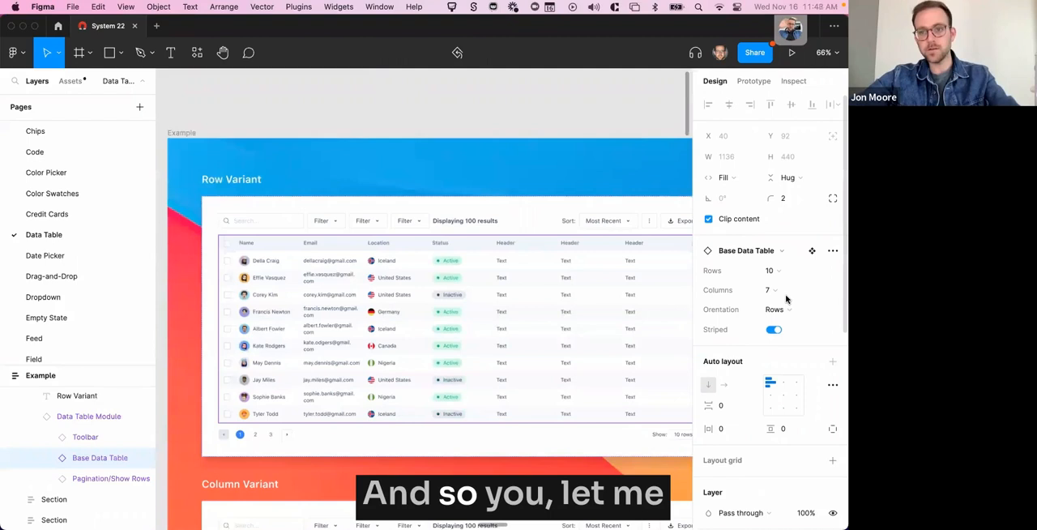